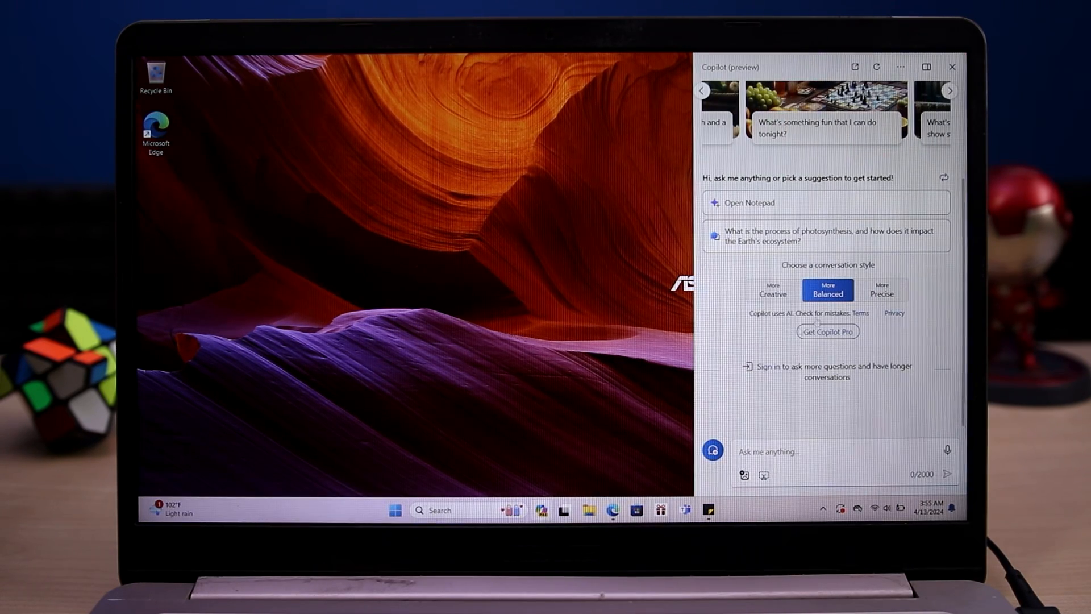
pyautogui.moveTo(841, 257)
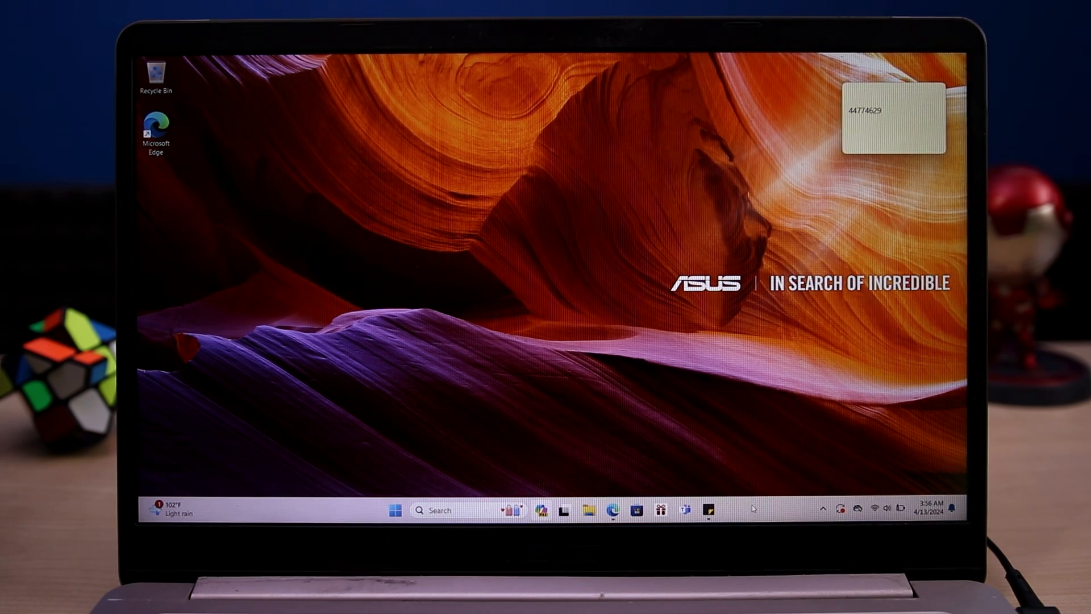
# Turn off the Copilot (preview) toggle on the Windows taskbar settings page
pyautogui.rightClick(753, 511)
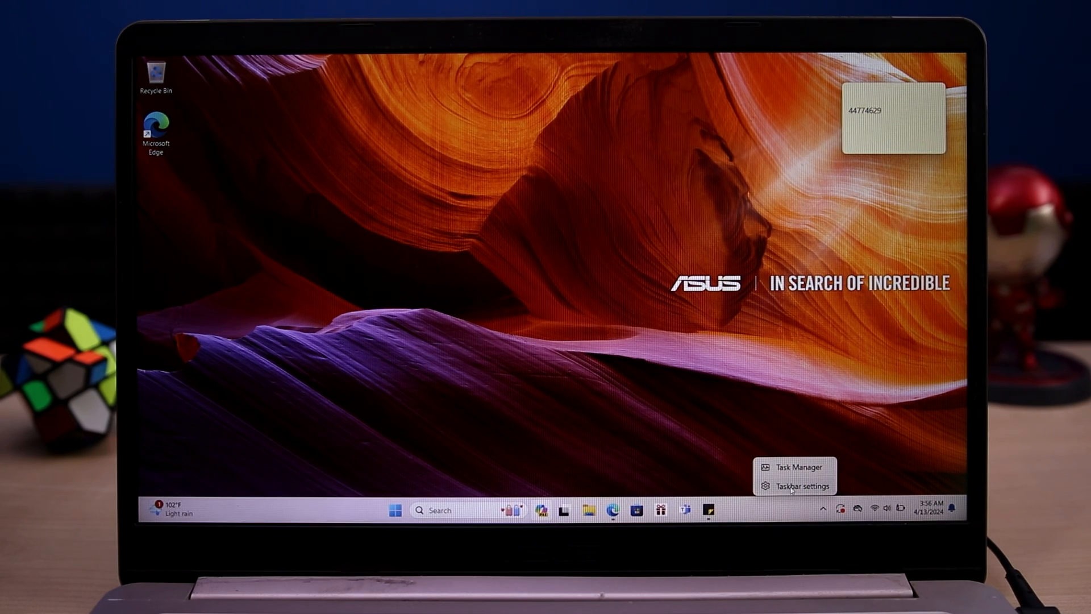
pyautogui.click(800, 485)
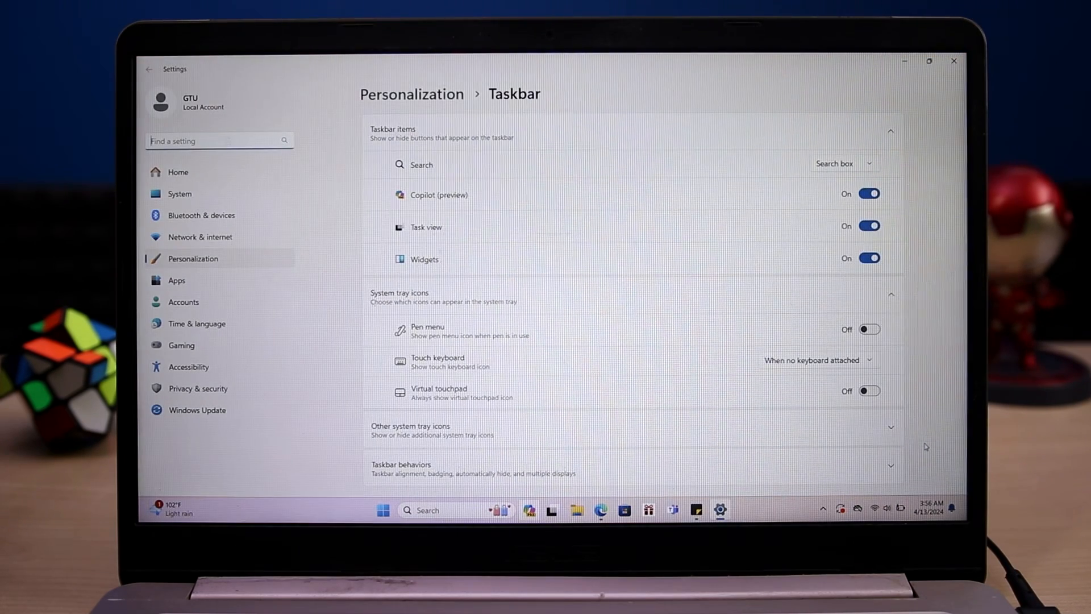
pyautogui.click(868, 193)
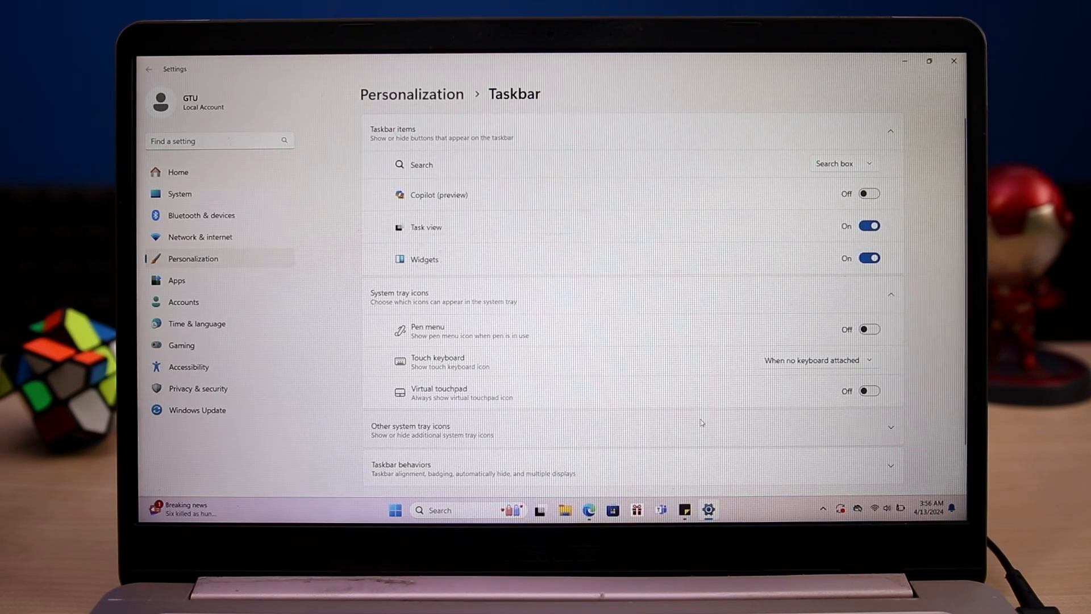
pyautogui.moveTo(694, 207)
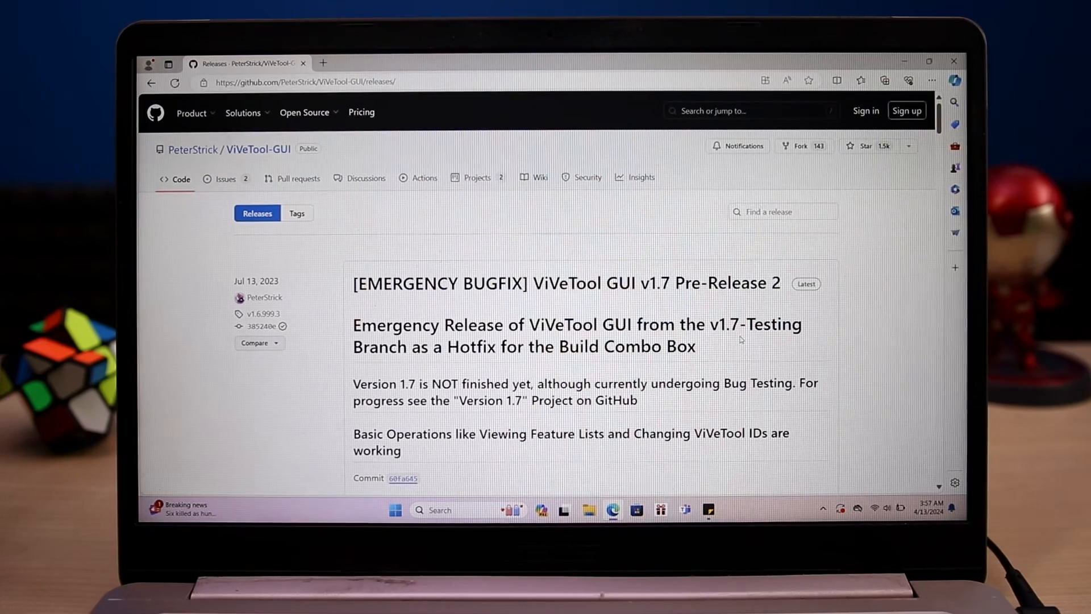
# Scroll to the Assets of the ViVeTool GUI v1.7 Pre-Release 2 release
pyautogui.scroll(-3)
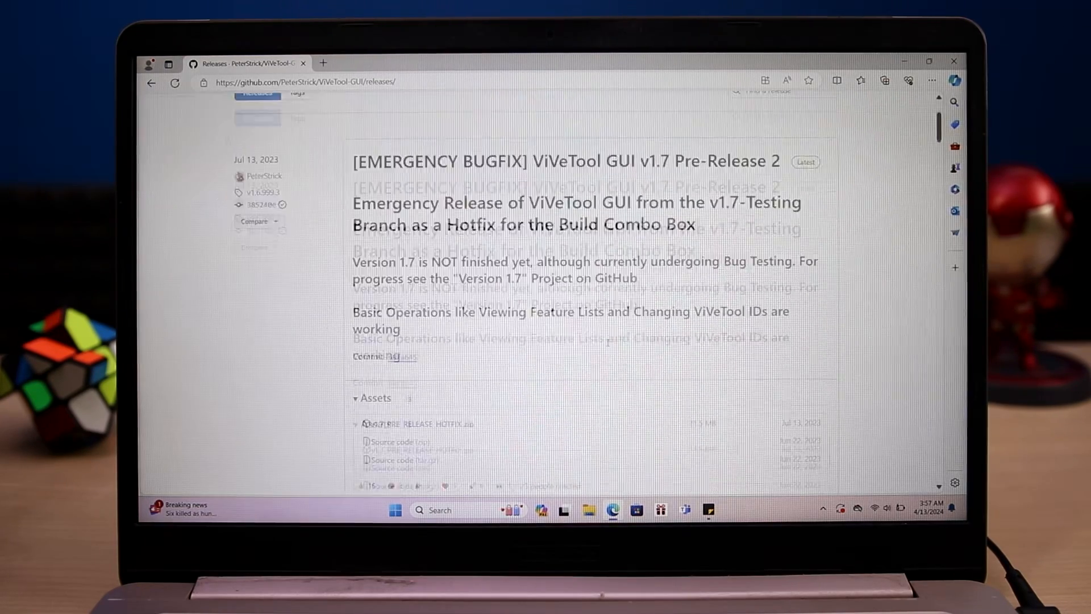
pyautogui.scroll(-3)
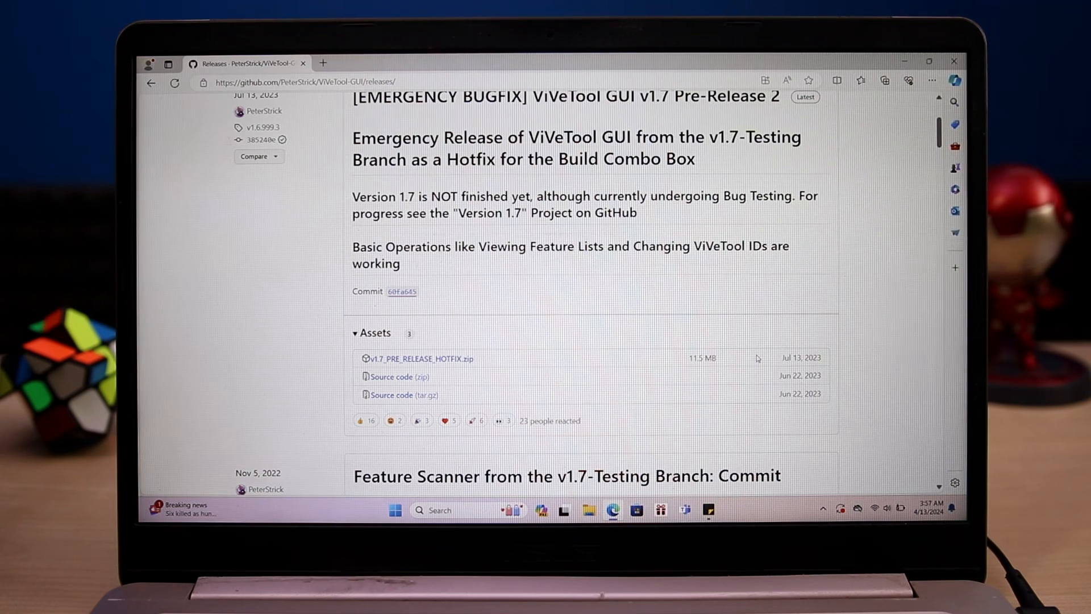
pyautogui.moveTo(854, 108)
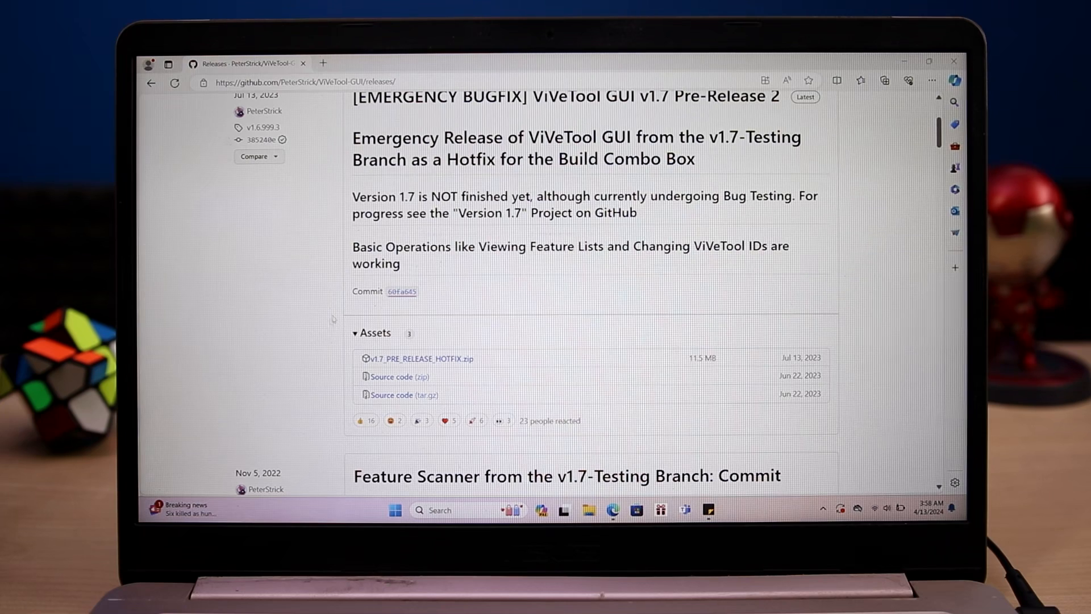
# Extract the v1.7_PRE_RELEASE_HOTFIX zip in Downloads to its suggested folder
pyautogui.click(588, 510)
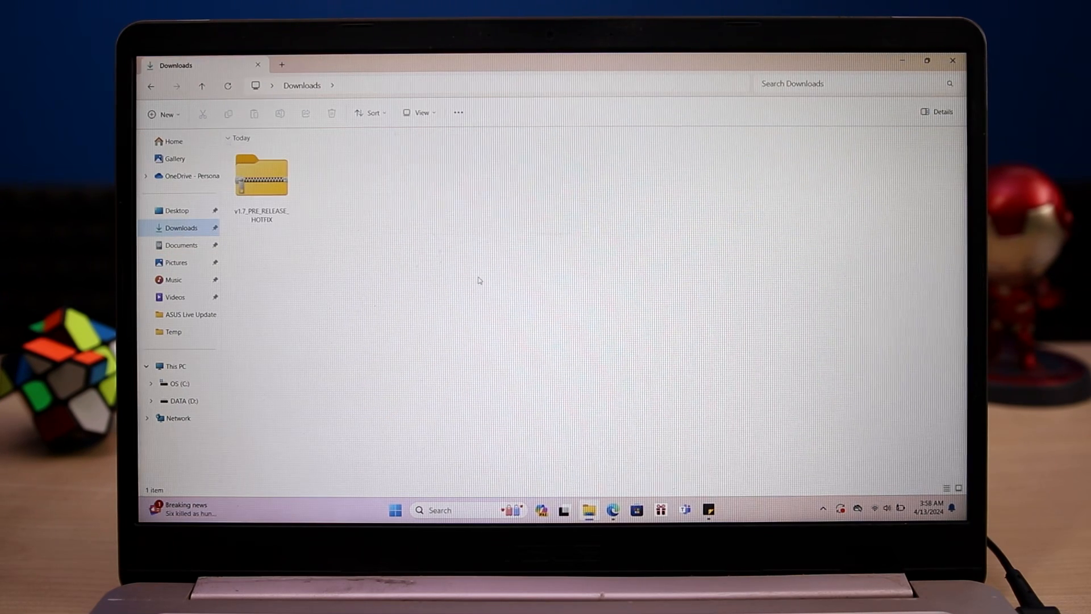
pyautogui.moveTo(263, 174)
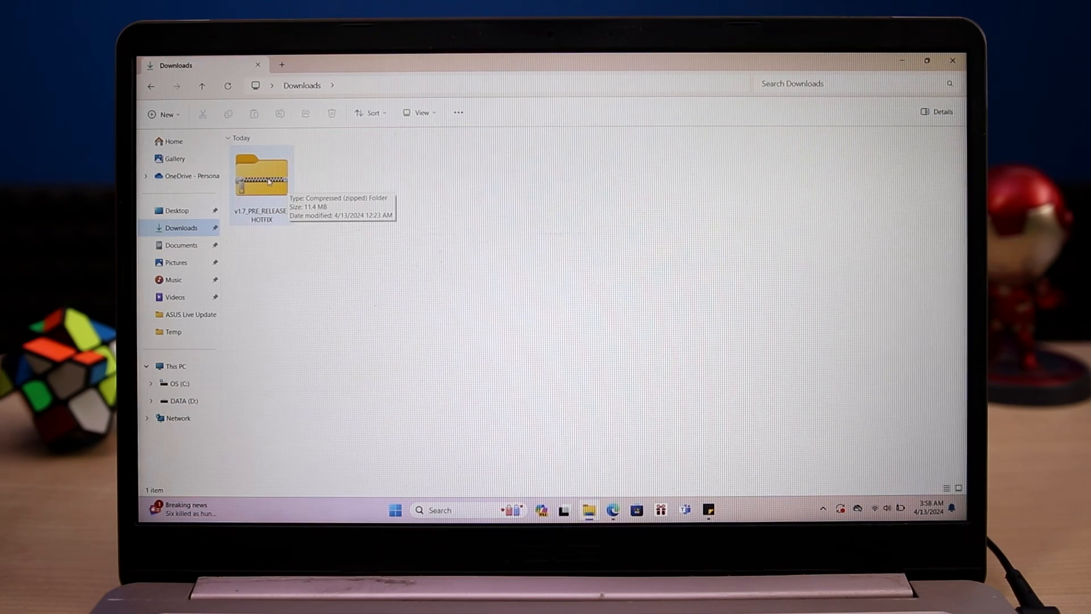
pyautogui.rightClick(261, 173)
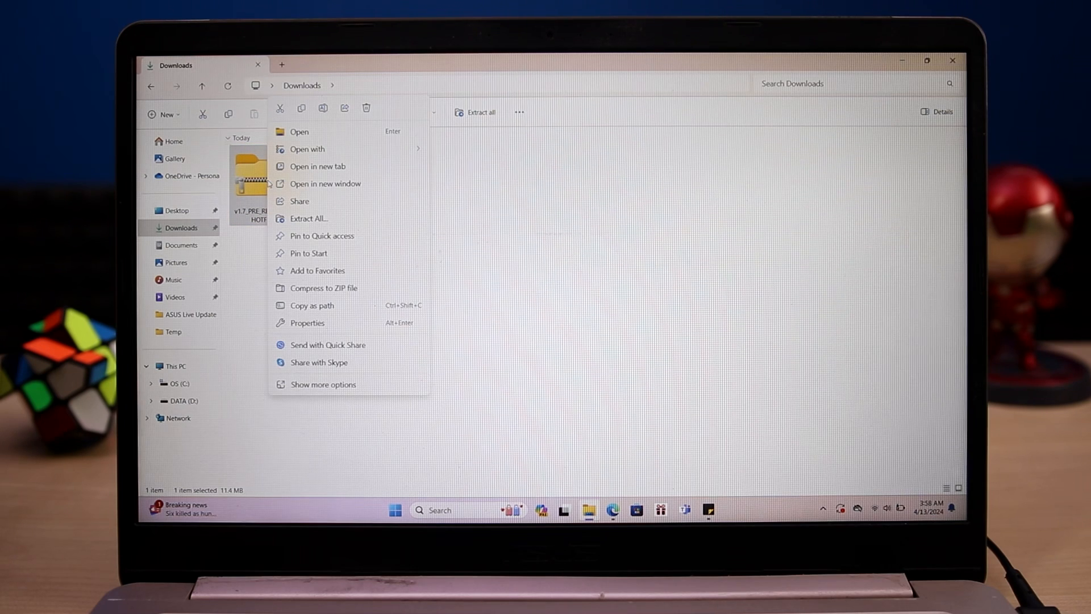
pyautogui.moveTo(308, 218)
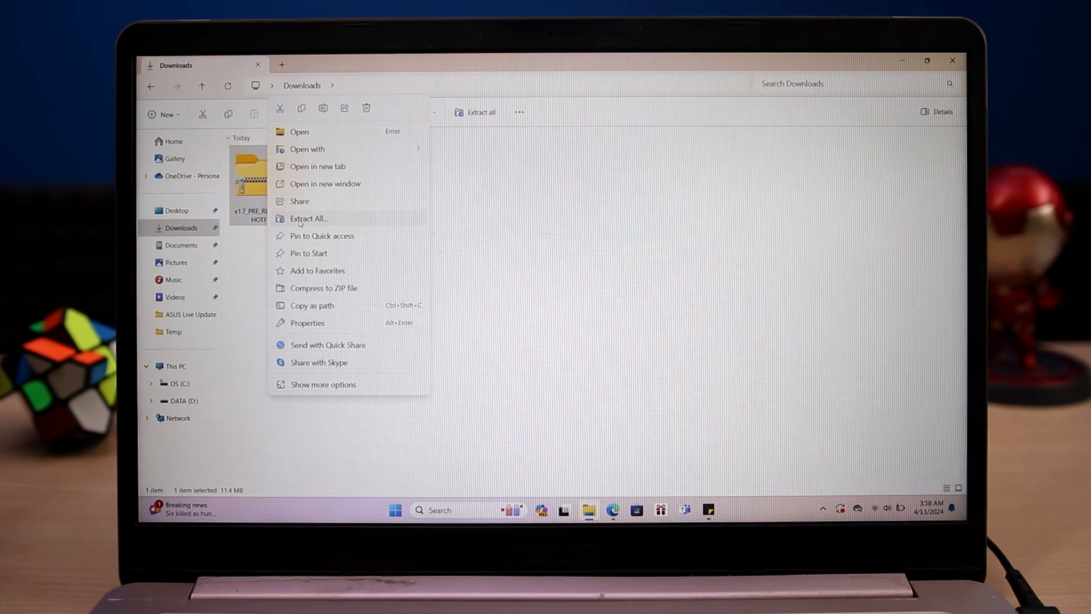
pyautogui.click(309, 218)
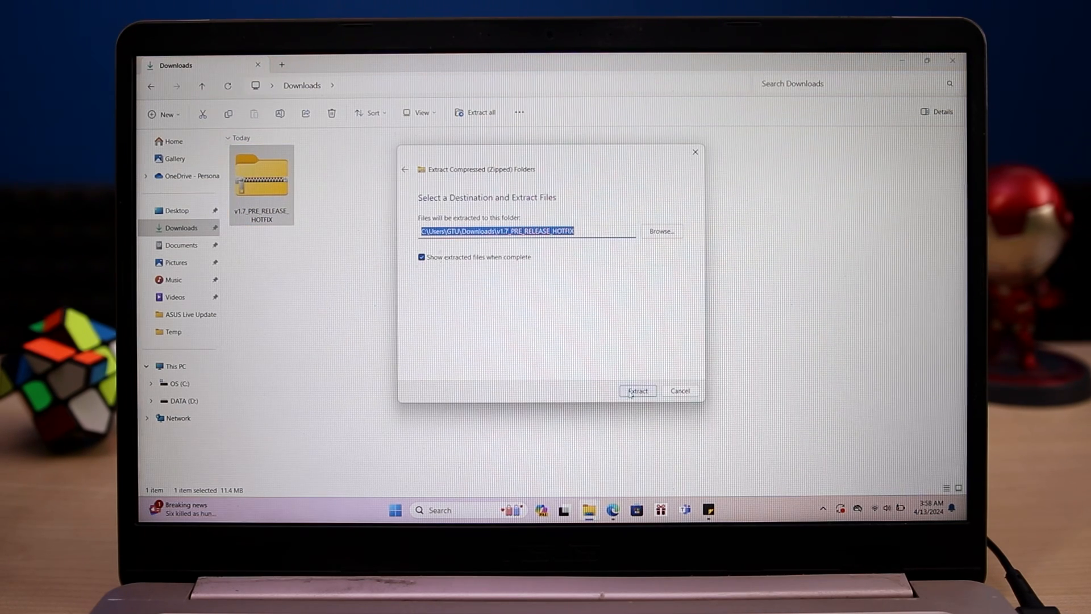
pyautogui.click(636, 390)
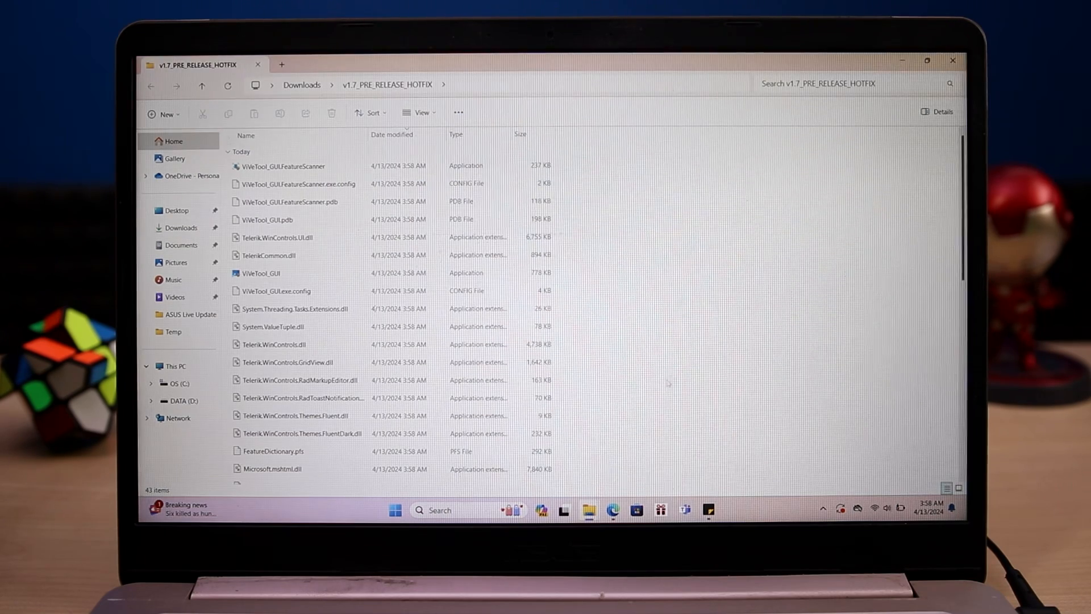
# Run ViVeTool_GUI as administrator and approve the UAC prompt
pyautogui.scroll(-3)
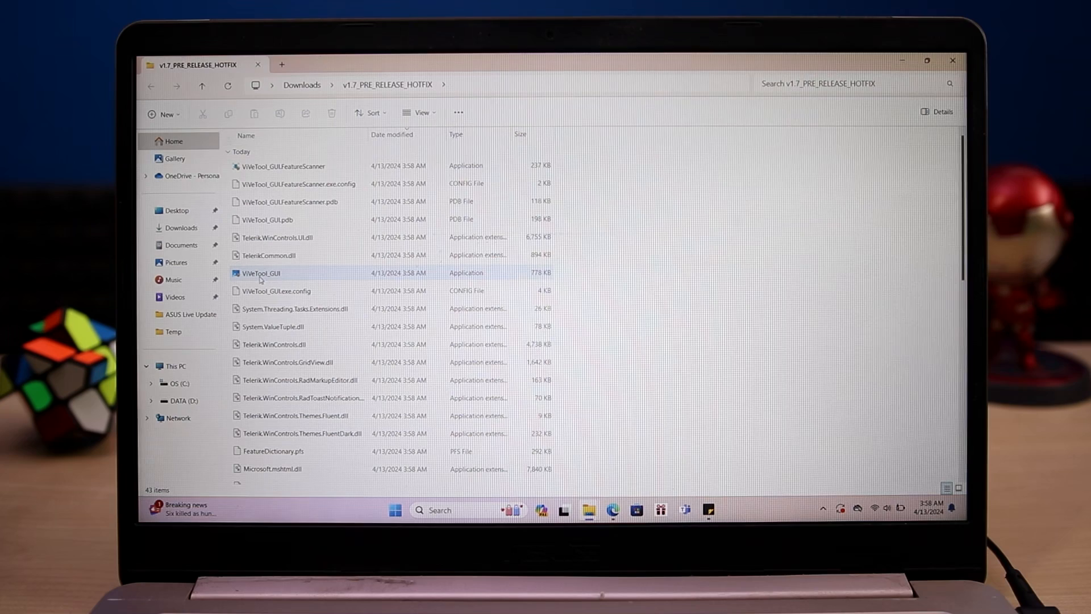
pyautogui.rightClick(261, 273)
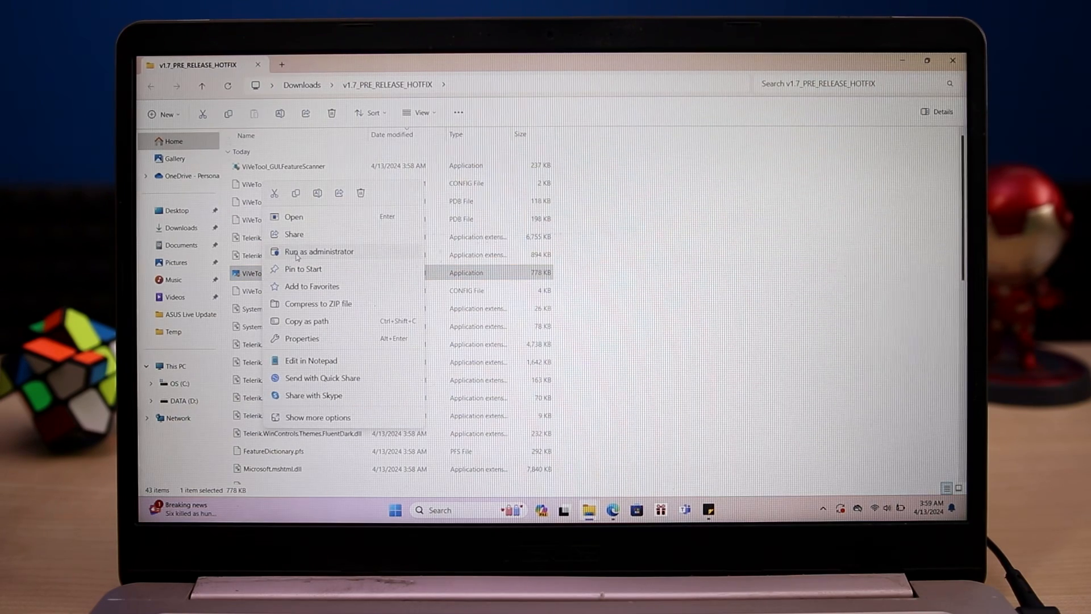
pyautogui.click(319, 251)
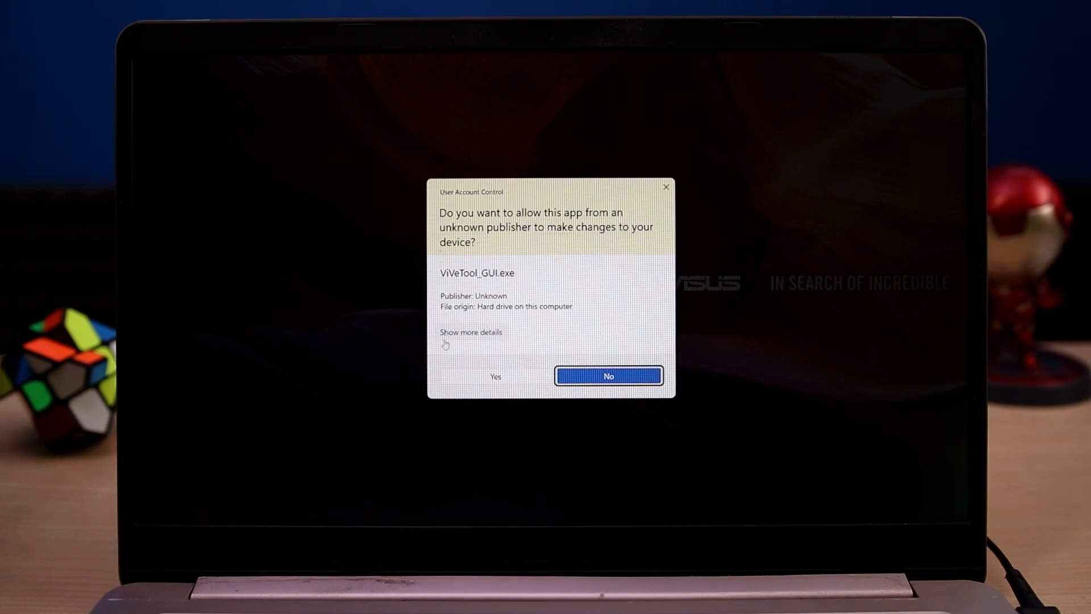
pyautogui.click(496, 375)
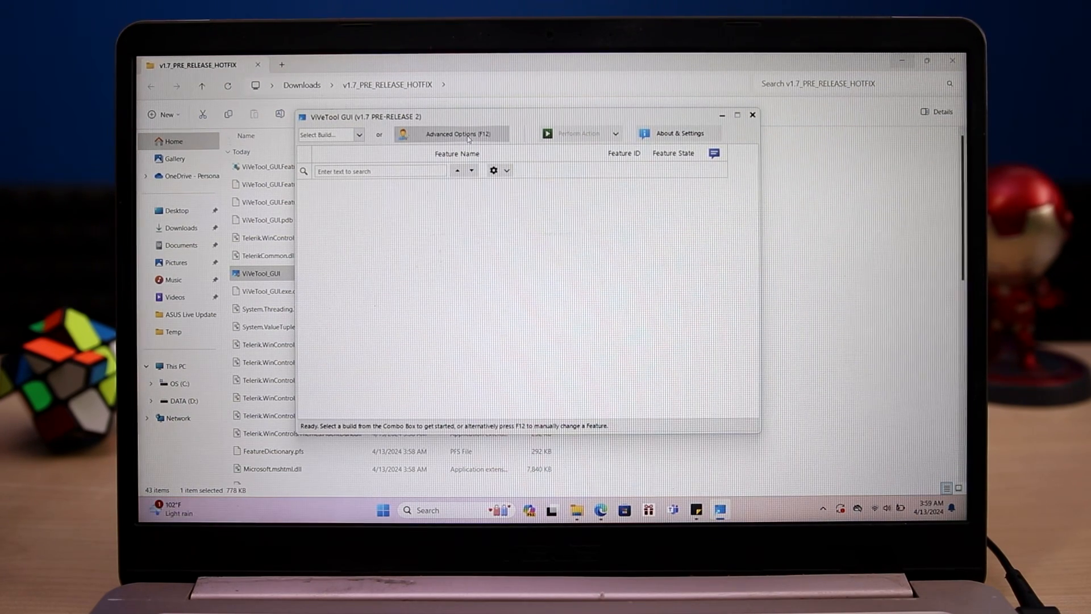
# Open Advanced Options and enter feature ID 44774629
pyautogui.click(452, 133)
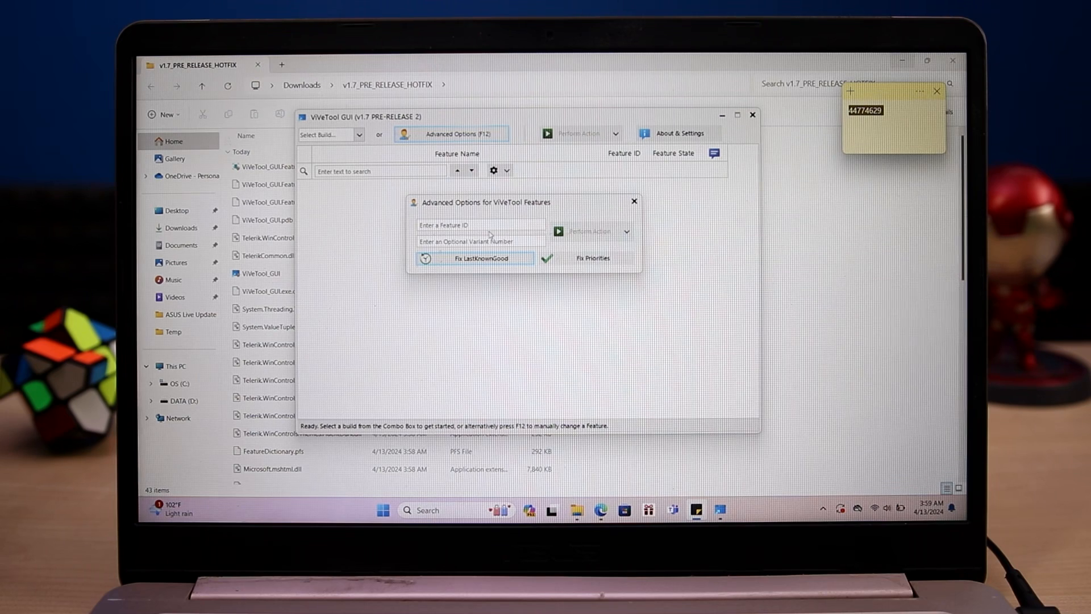
pyautogui.write('44774629')
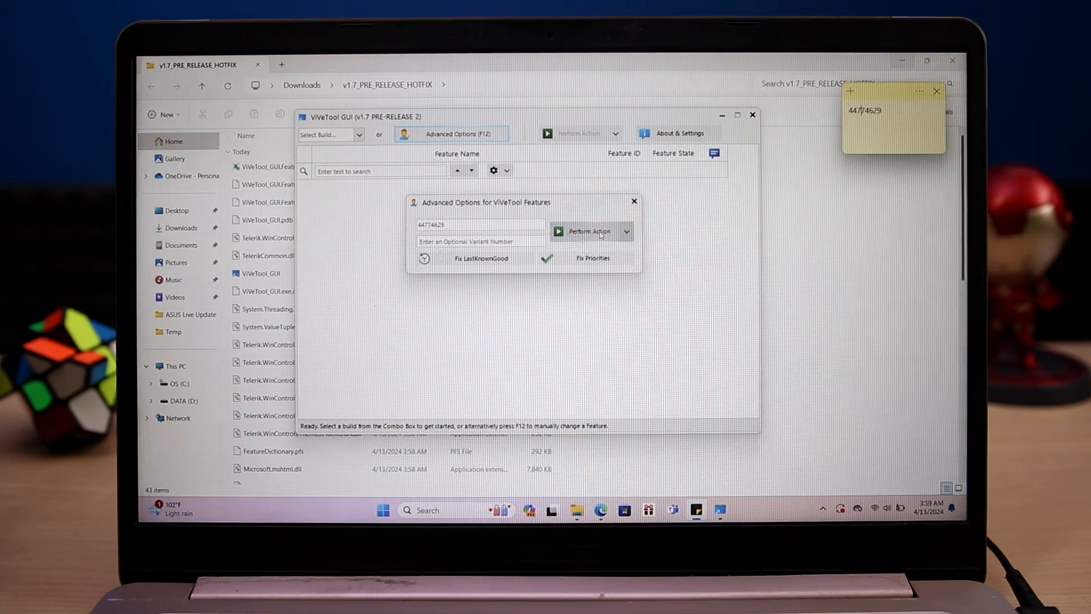
# Deactivate feature 44774629, dismiss the success message, and reopen the taskbar menu after restarting
pyautogui.click(625, 232)
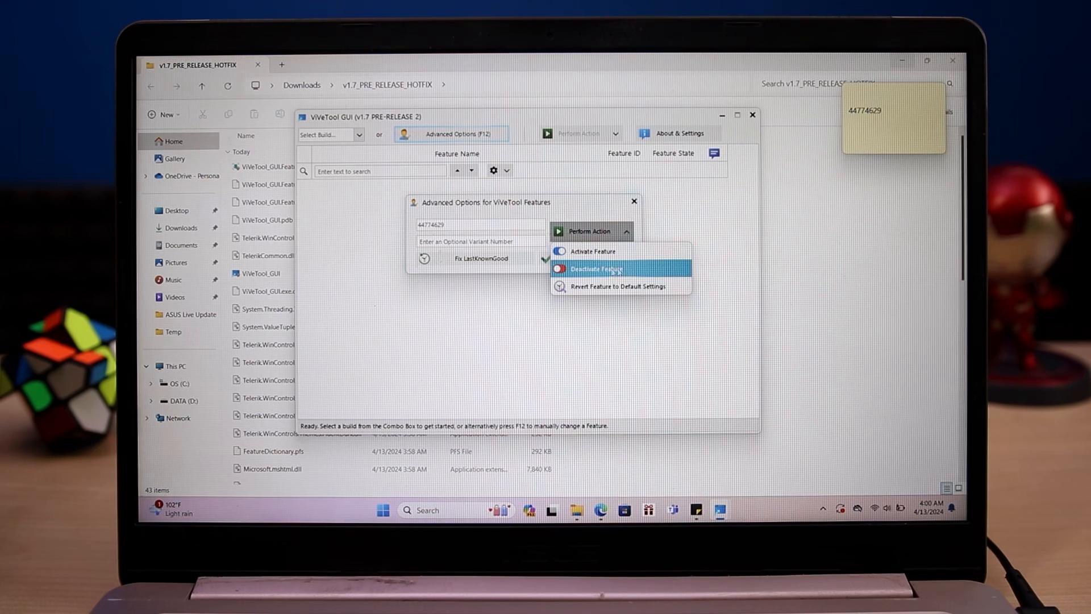
pyautogui.click(596, 270)
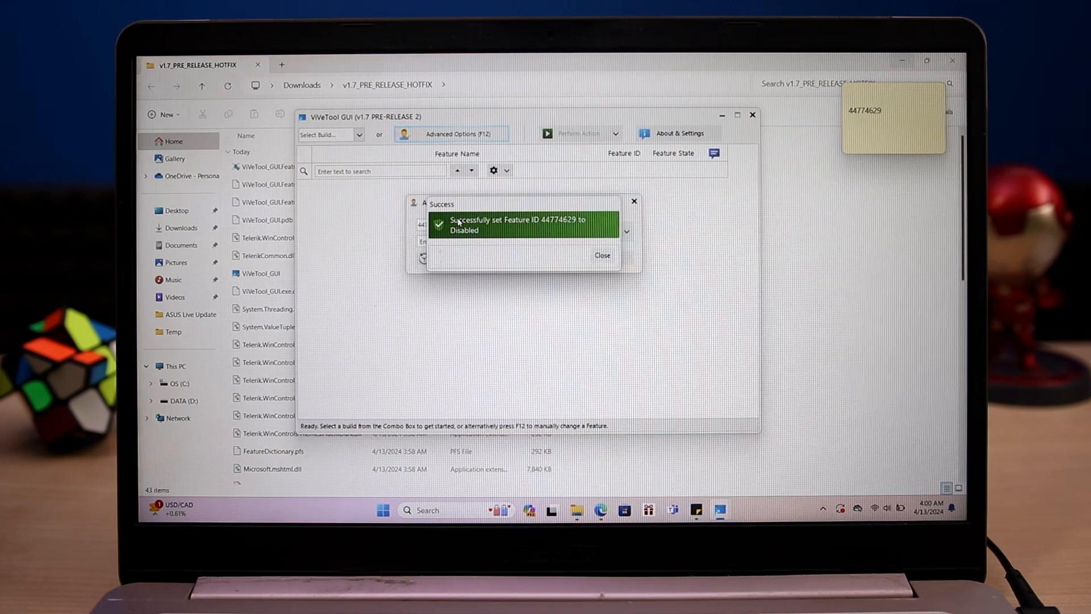
pyautogui.click(601, 254)
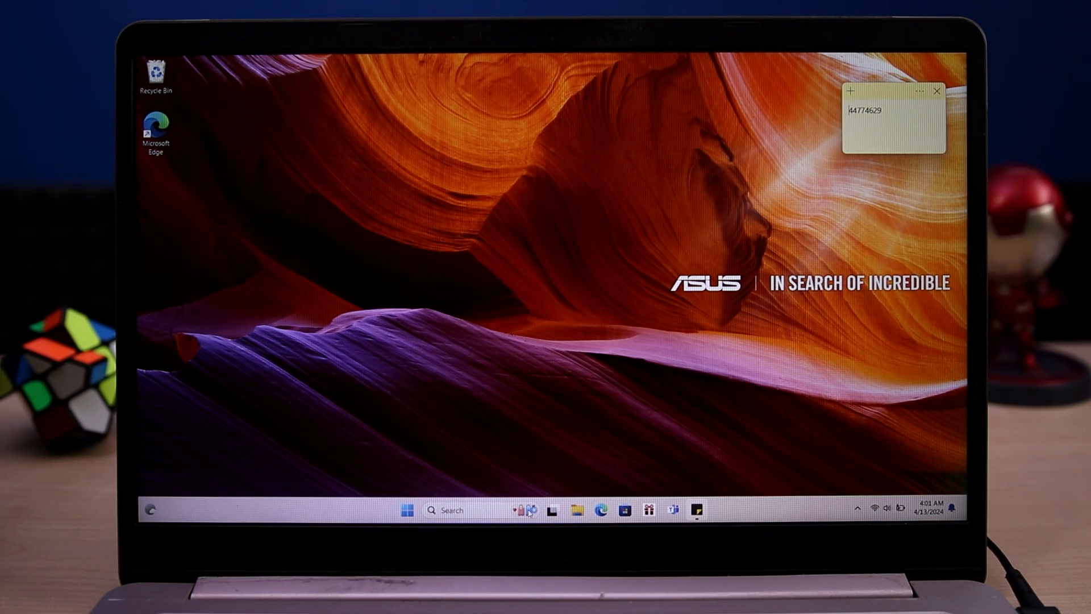
pyautogui.rightClick(756, 510)
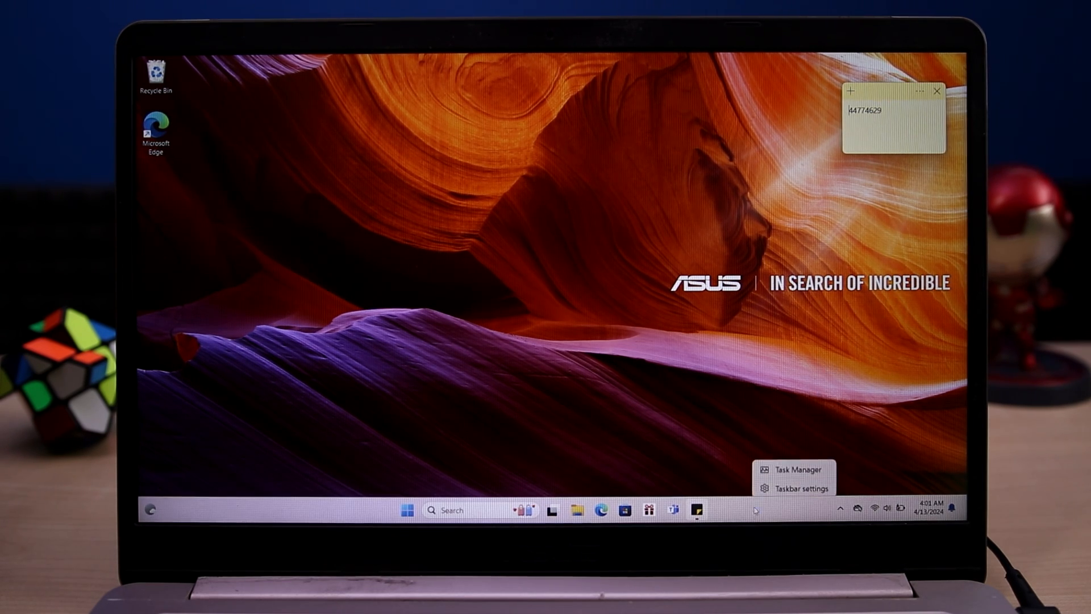
# Open Taskbar settings to confirm the Copilot toggle is gone
pyautogui.click(792, 486)
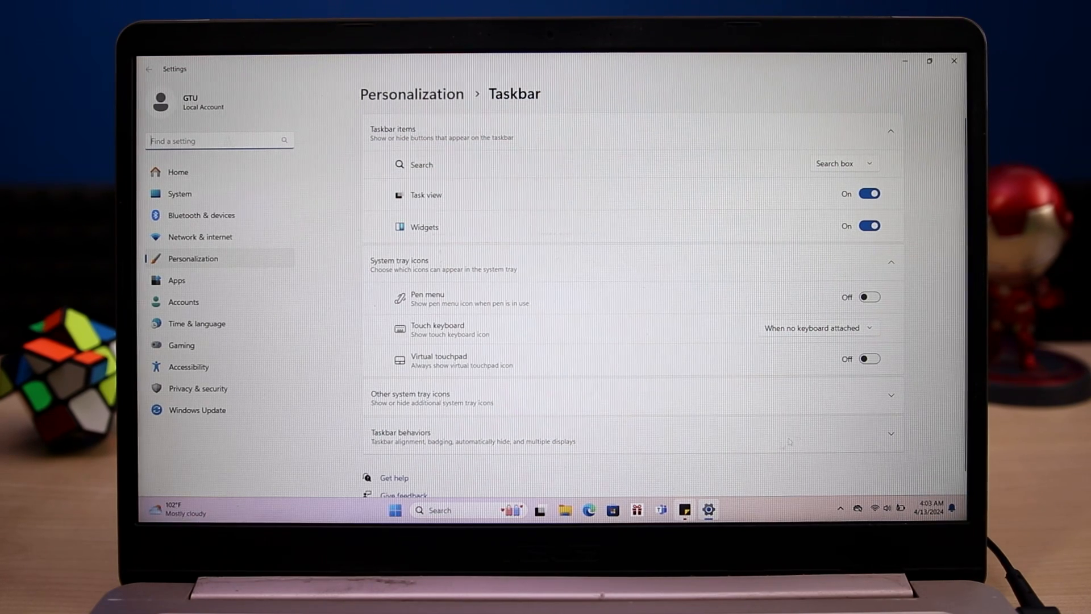
pyautogui.moveTo(797, 487)
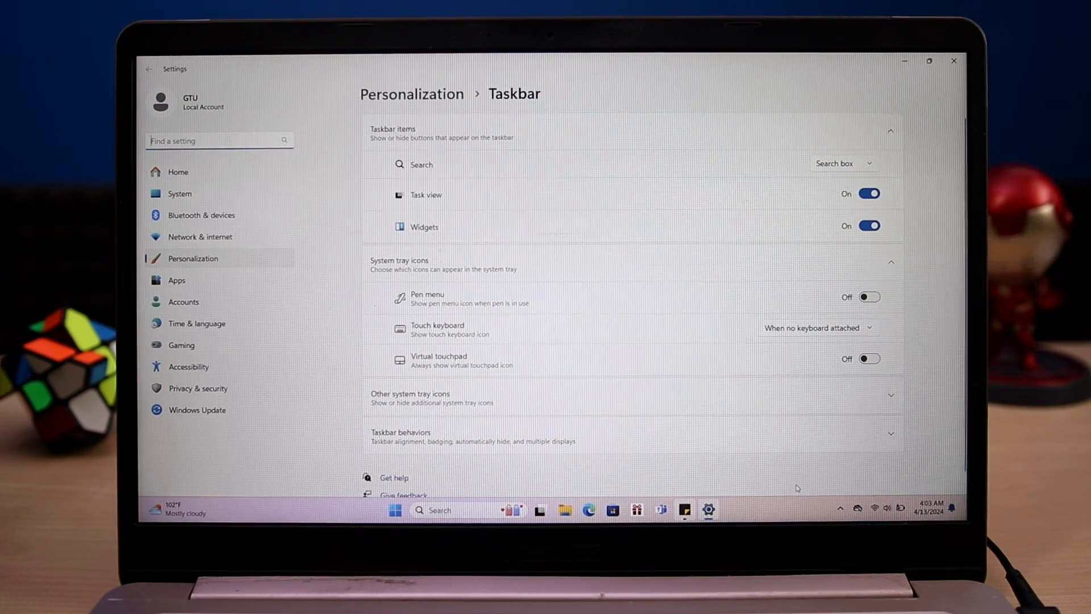